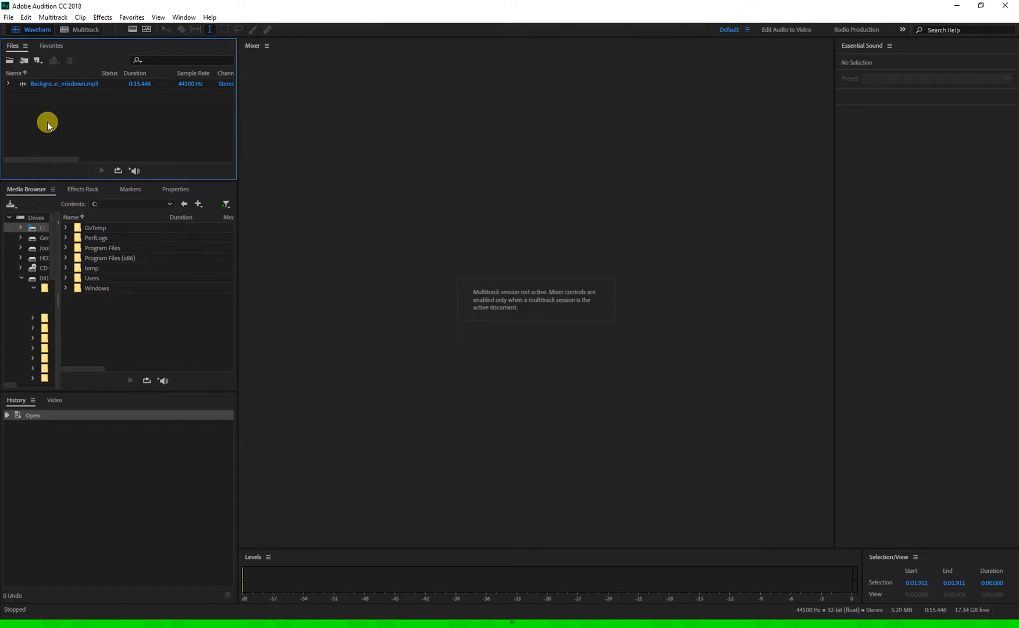
{"action": "mouse_move", "coordinate": [43, 79]}
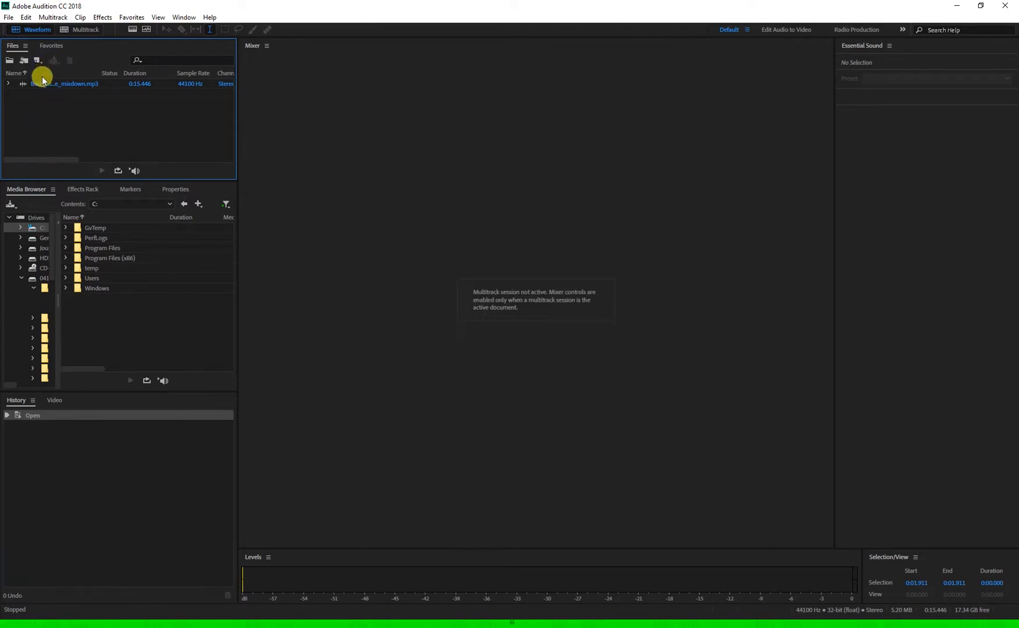
Step: Open the 'Background noise sample mixdown' MP3 from the Files panel in the Waveform editor
{"action": "double_click", "coordinate": [65, 84]}
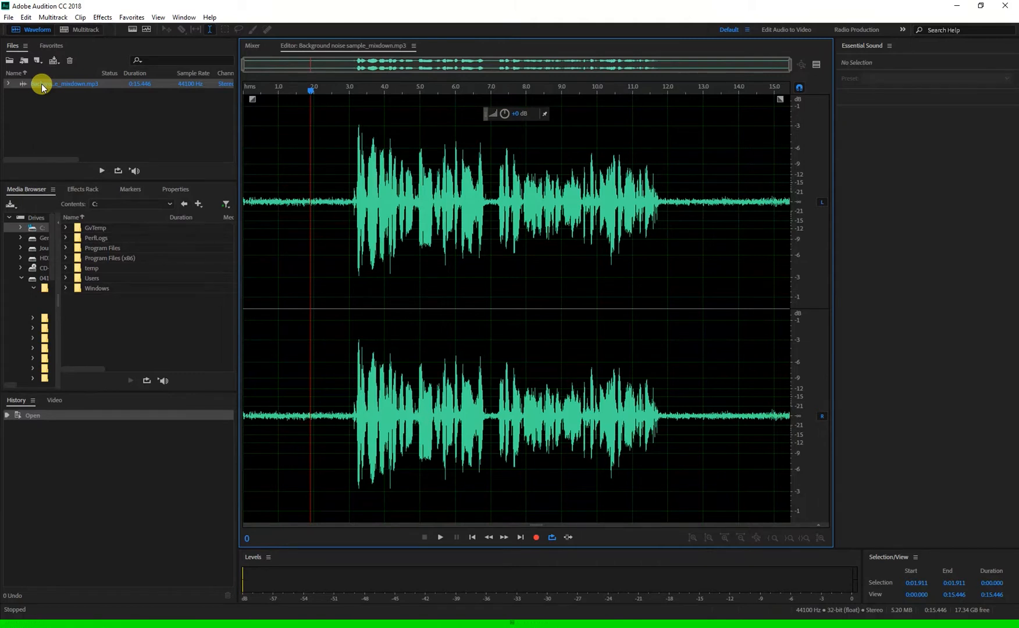
{"action": "mouse_move", "coordinate": [133, 30]}
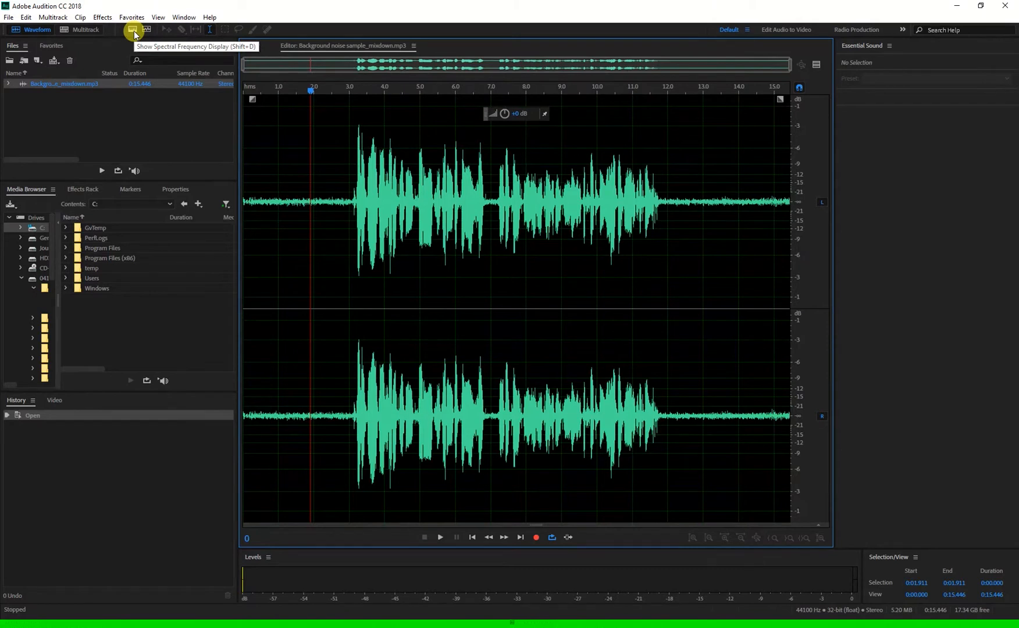
Step: Turn on the spectral frequency display beneath the stereo waveform
{"action": "left_click", "coordinate": [133, 29]}
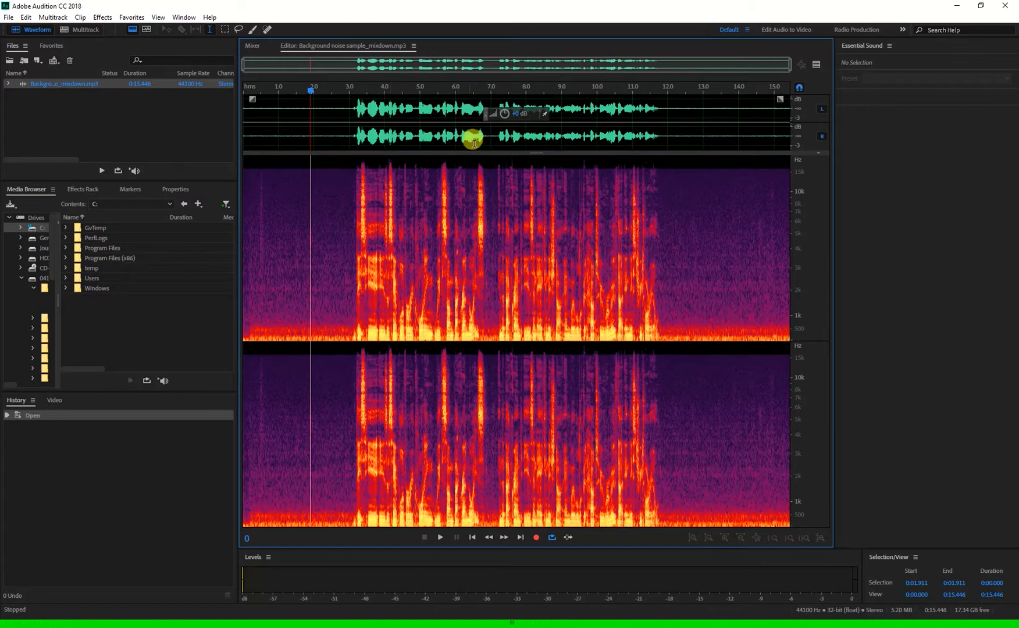
{"action": "mouse_move", "coordinate": [512, 277]}
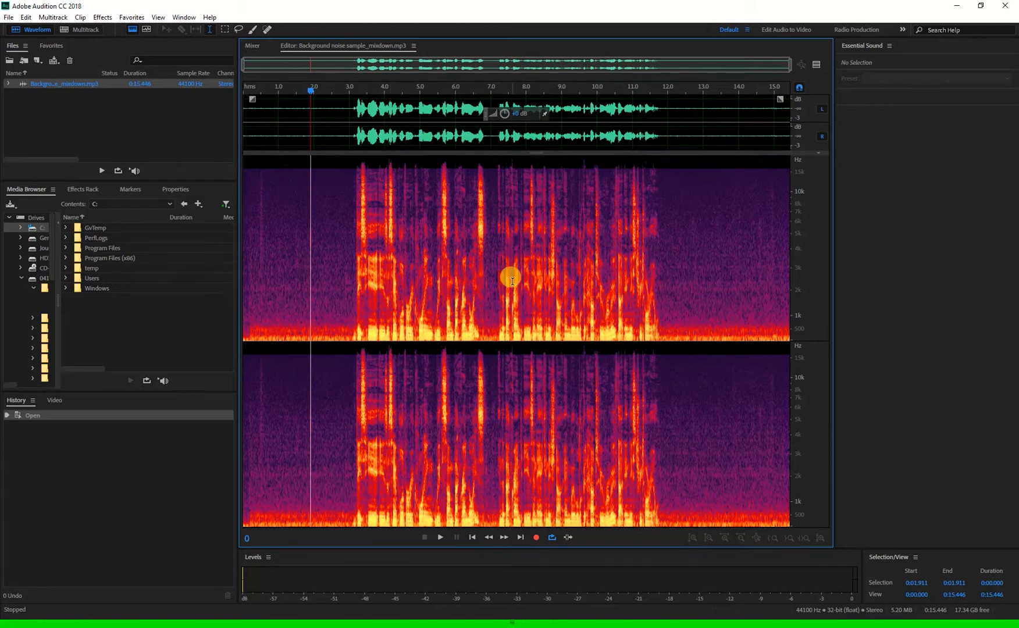
{"action": "mouse_move", "coordinate": [524, 273]}
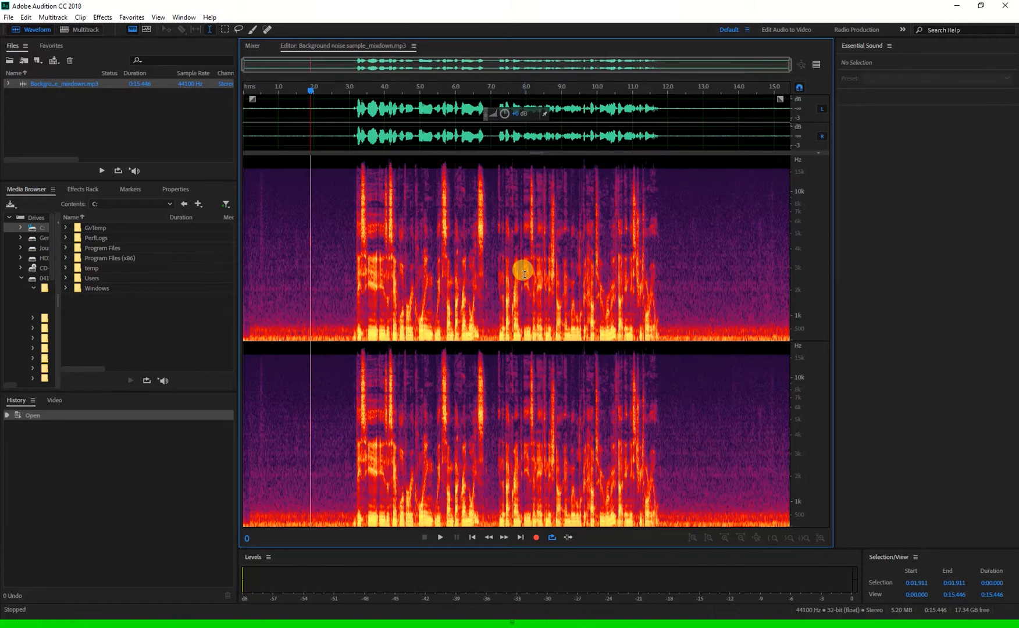
{"action": "mouse_move", "coordinate": [210, 31]}
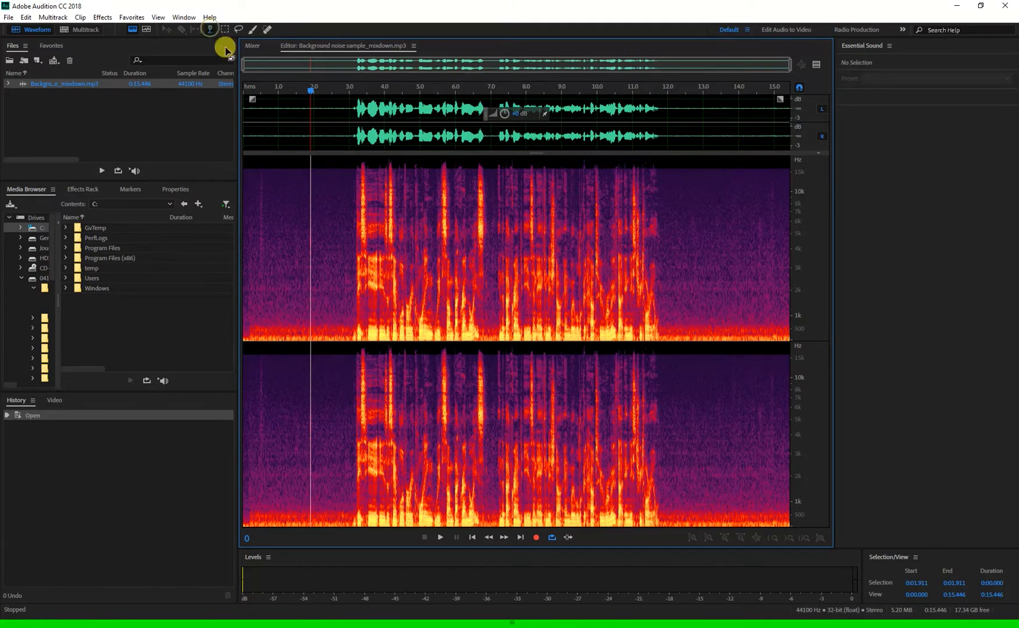
{"action": "mouse_move", "coordinate": [737, 274]}
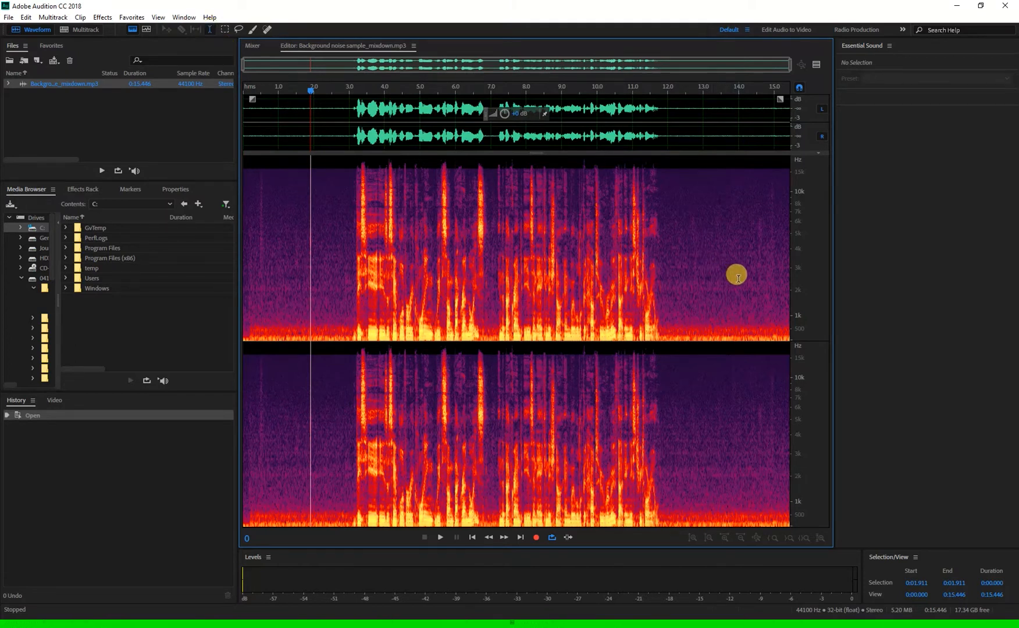
{"action": "mouse_move", "coordinate": [523, 270]}
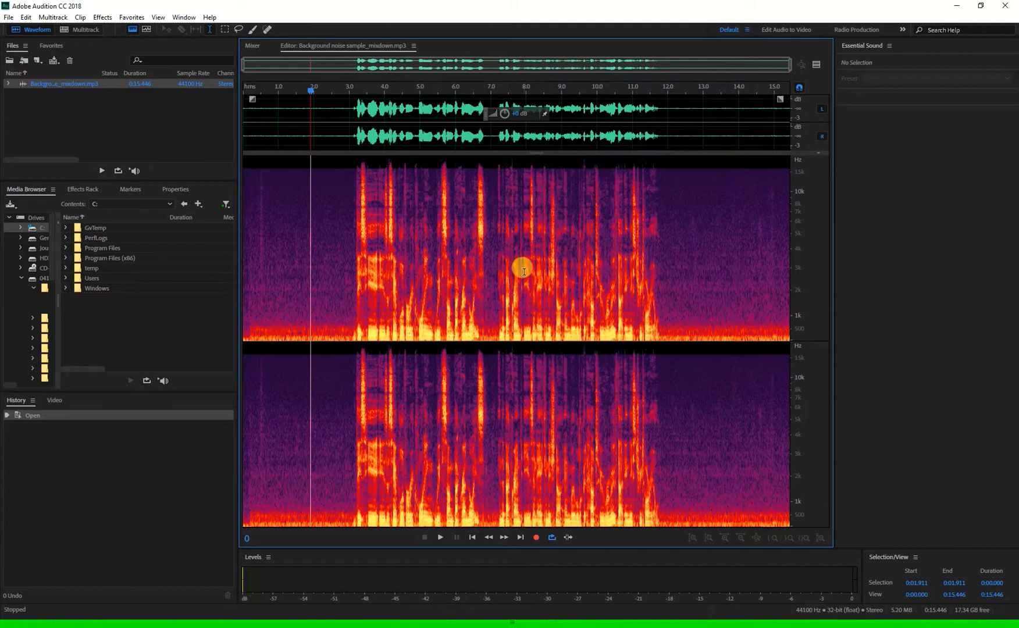
{"action": "mouse_move", "coordinate": [687, 275]}
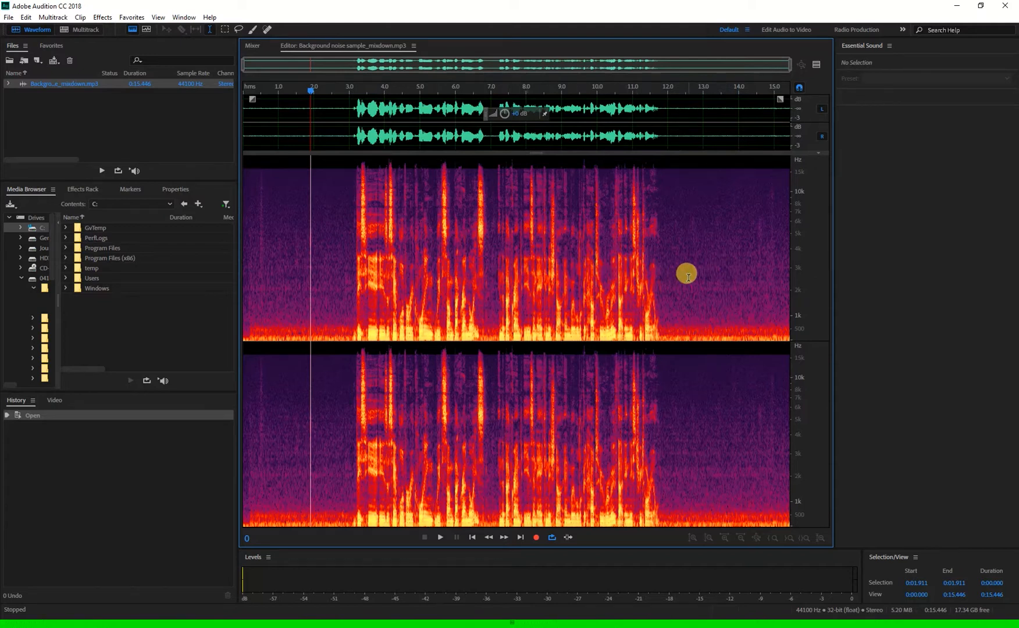
{"action": "mouse_move", "coordinate": [718, 274]}
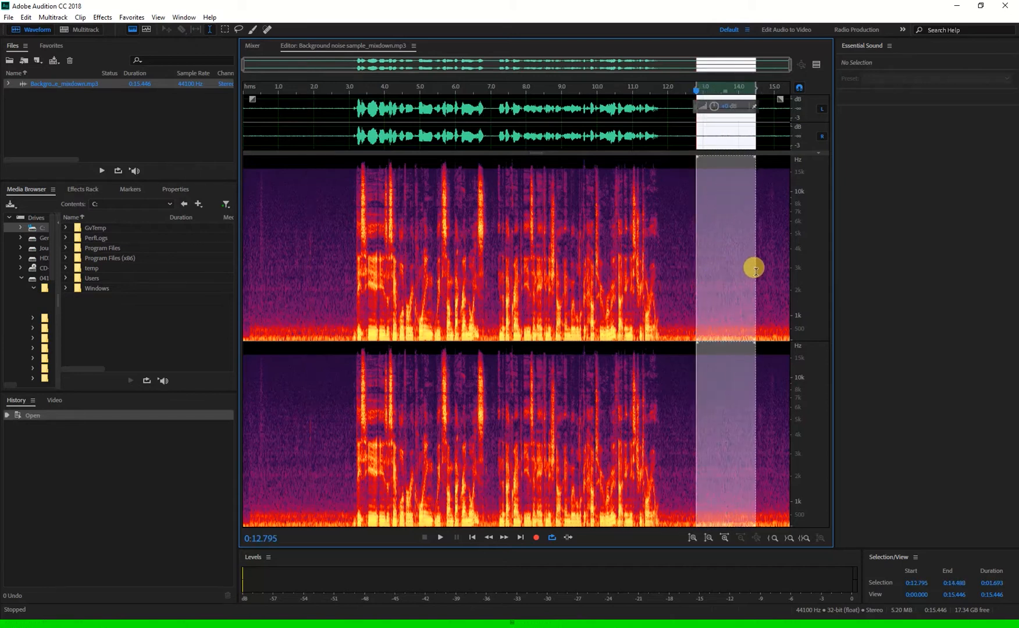
{"action": "mouse_move", "coordinate": [521, 122]}
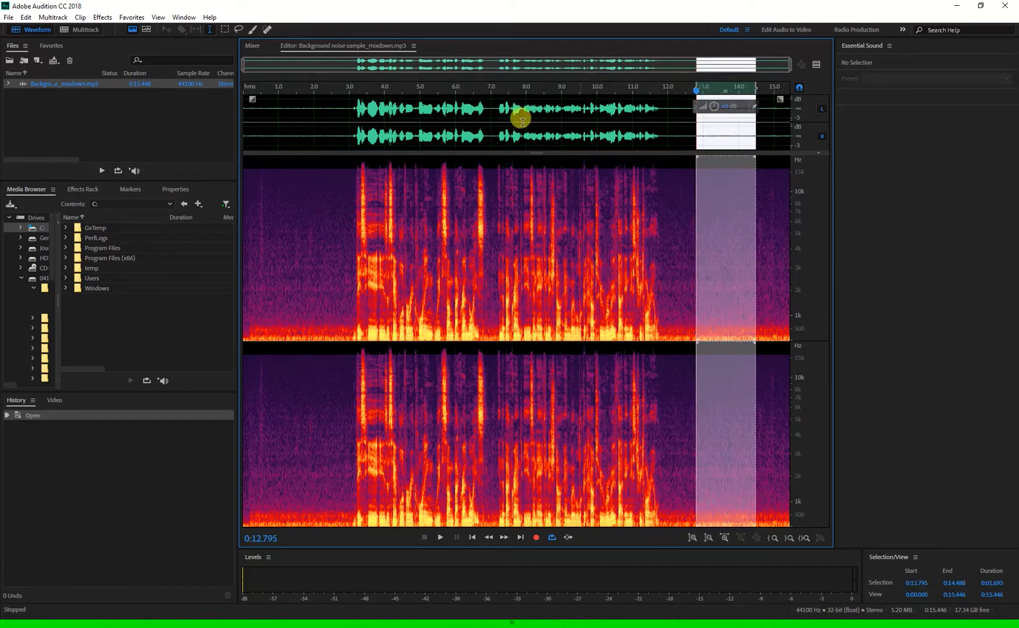
Step: Open the Effects menu to reach the Noise Reduction / Restoration effects
{"action": "left_click", "coordinate": [101, 17]}
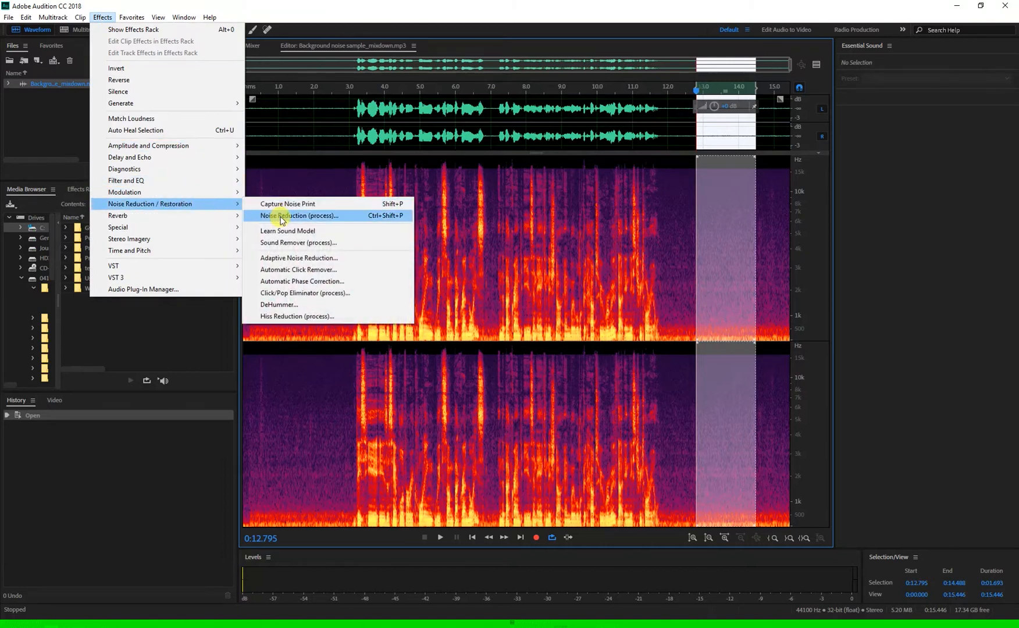
Step: Open Noise Reduction (process) with the Default preset and capture a noise print from the selection
{"action": "left_click", "coordinate": [299, 216]}
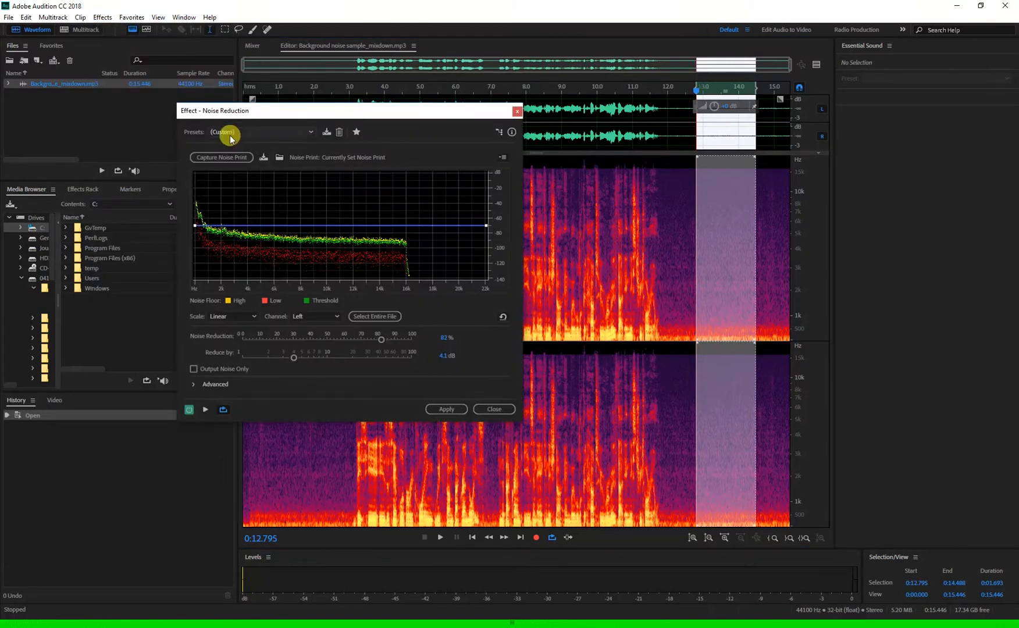
{"action": "left_click", "coordinate": [260, 134]}
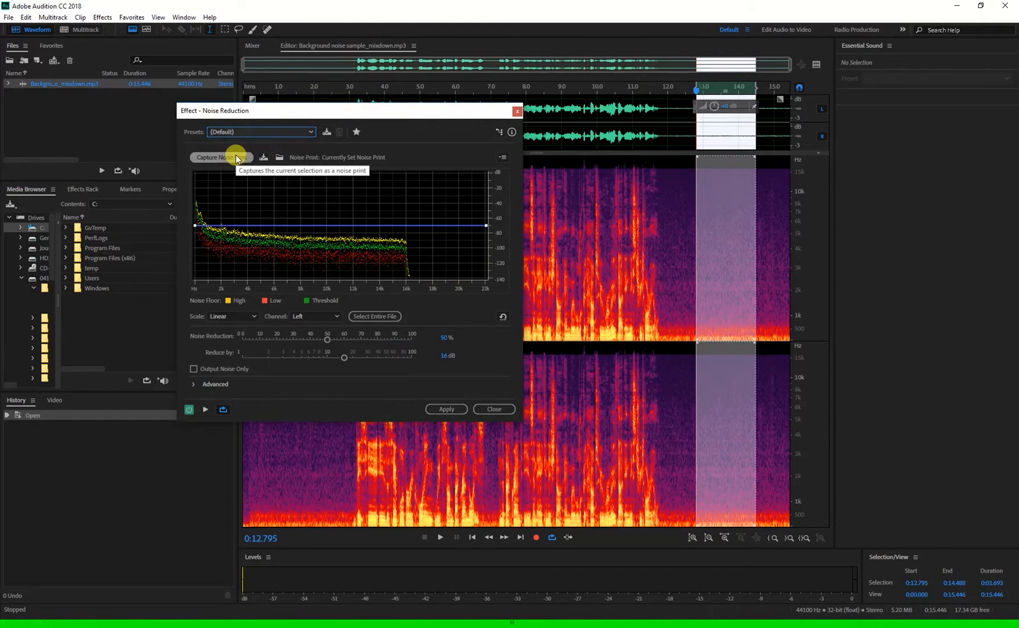
{"action": "left_click", "coordinate": [221, 157]}
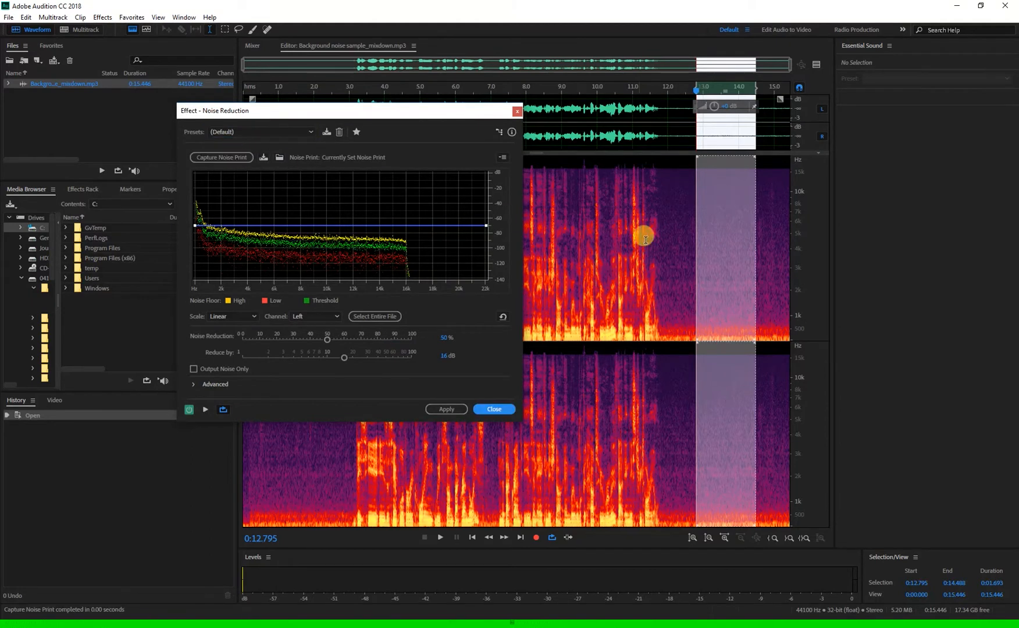
{"action": "mouse_move", "coordinate": [733, 252]}
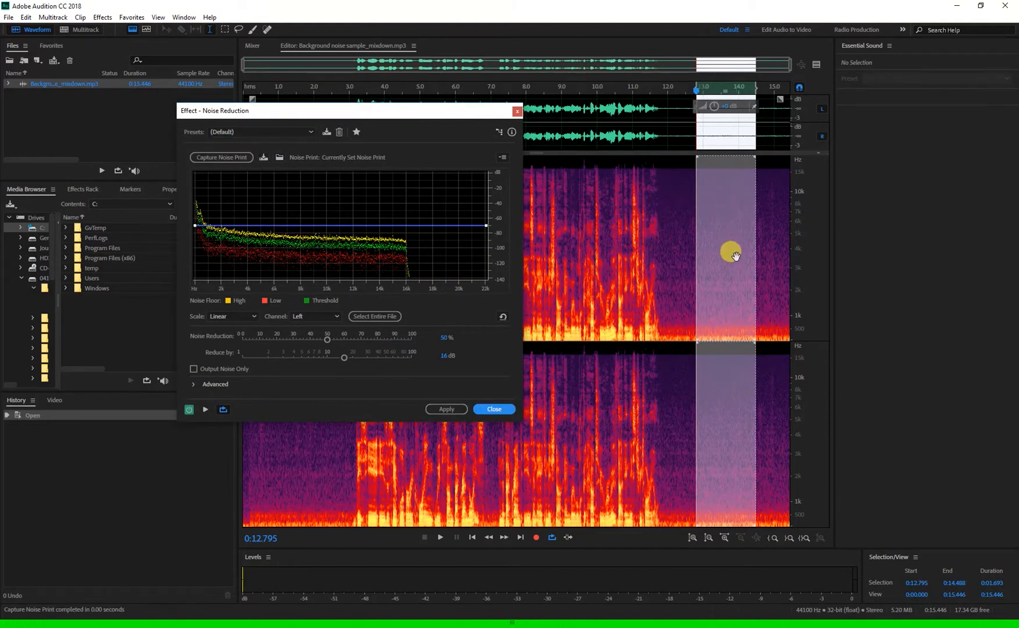
{"action": "mouse_move", "coordinate": [696, 261]}
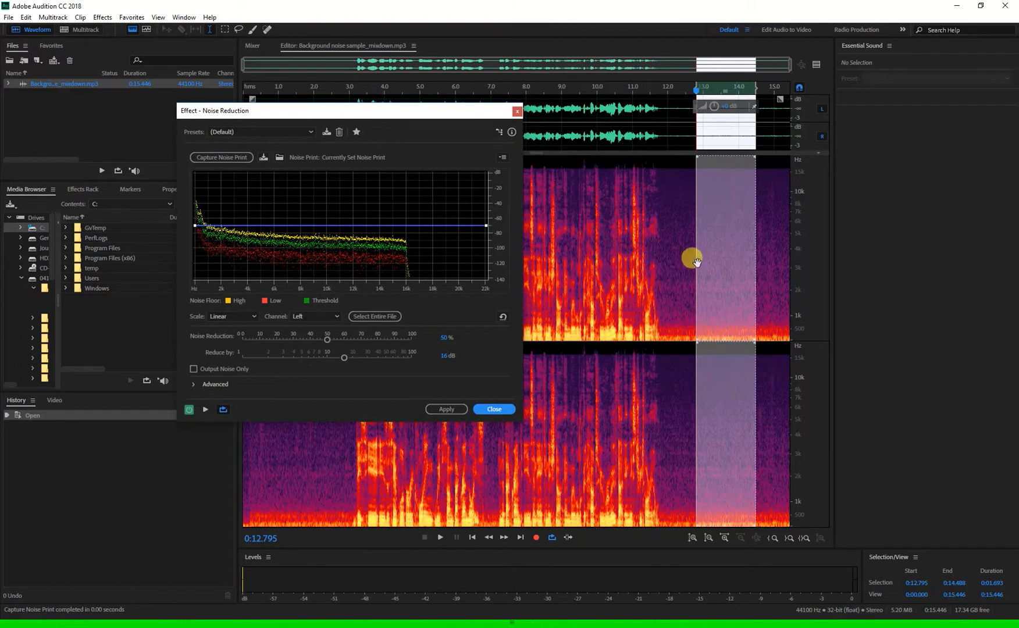
{"action": "mouse_move", "coordinate": [297, 462]}
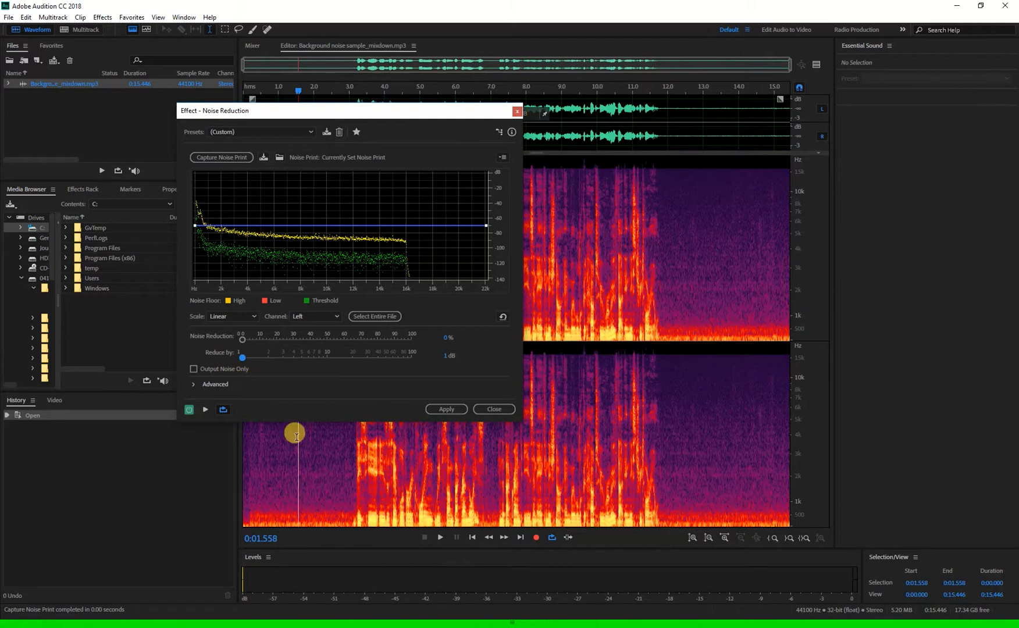
{"action": "mouse_move", "coordinate": [222, 410]}
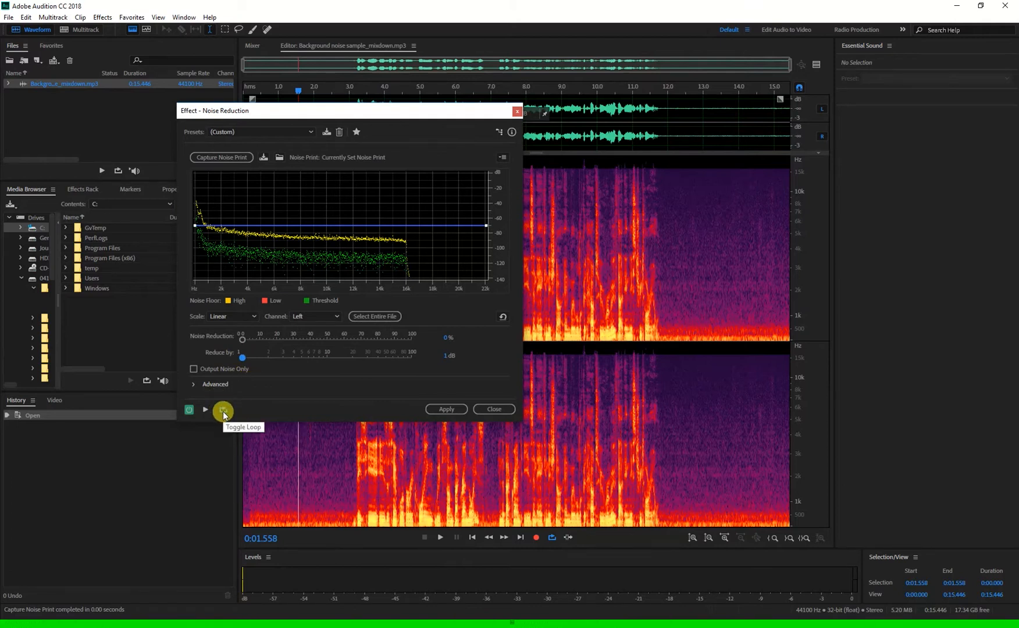
{"action": "mouse_move", "coordinate": [179, 411]}
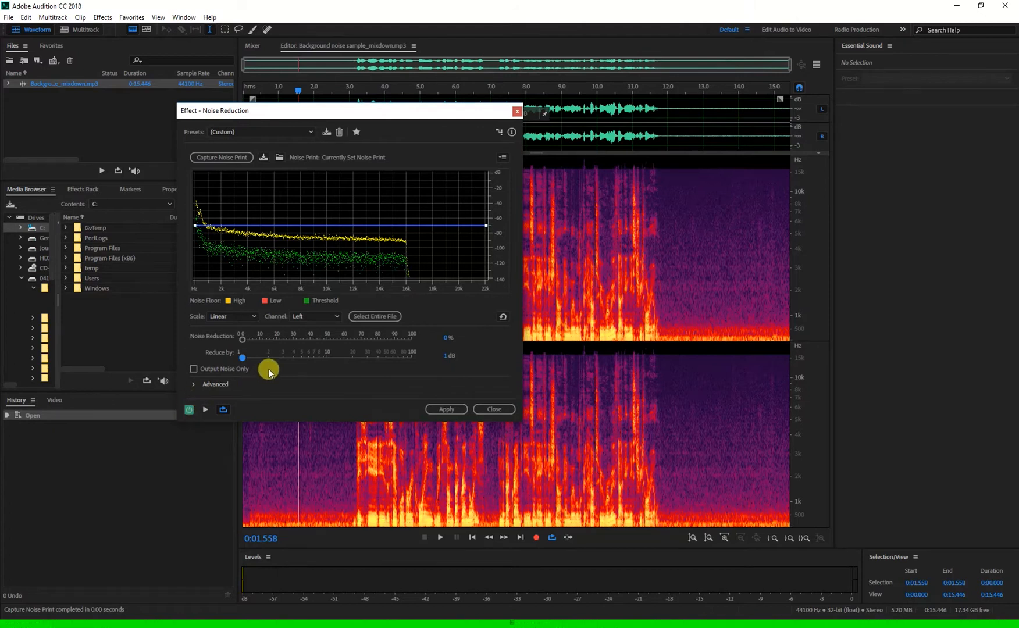
{"action": "mouse_move", "coordinate": [370, 393]}
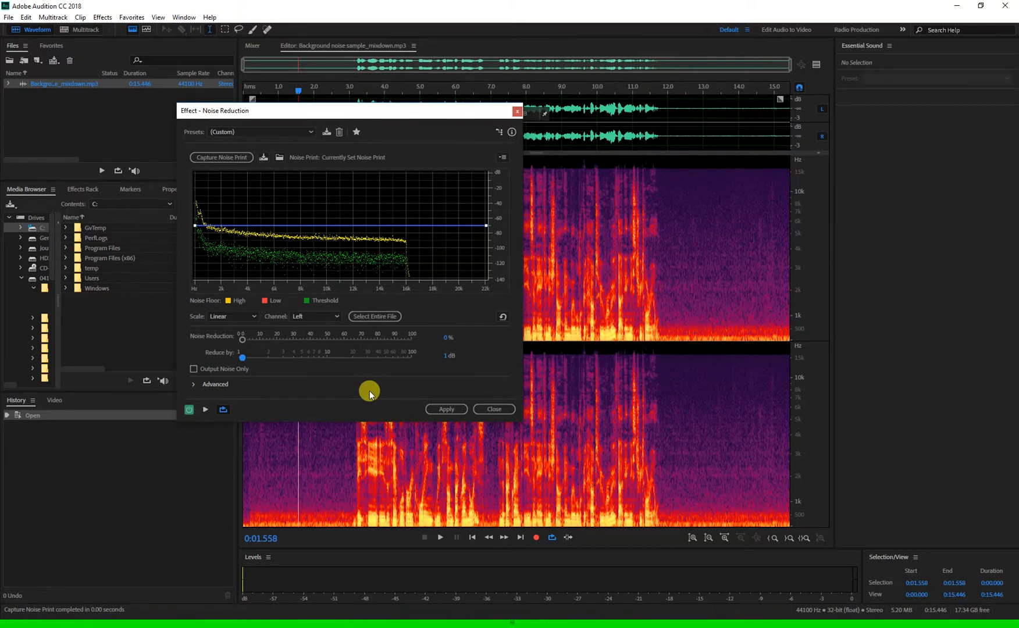
{"action": "mouse_move", "coordinate": [272, 402]}
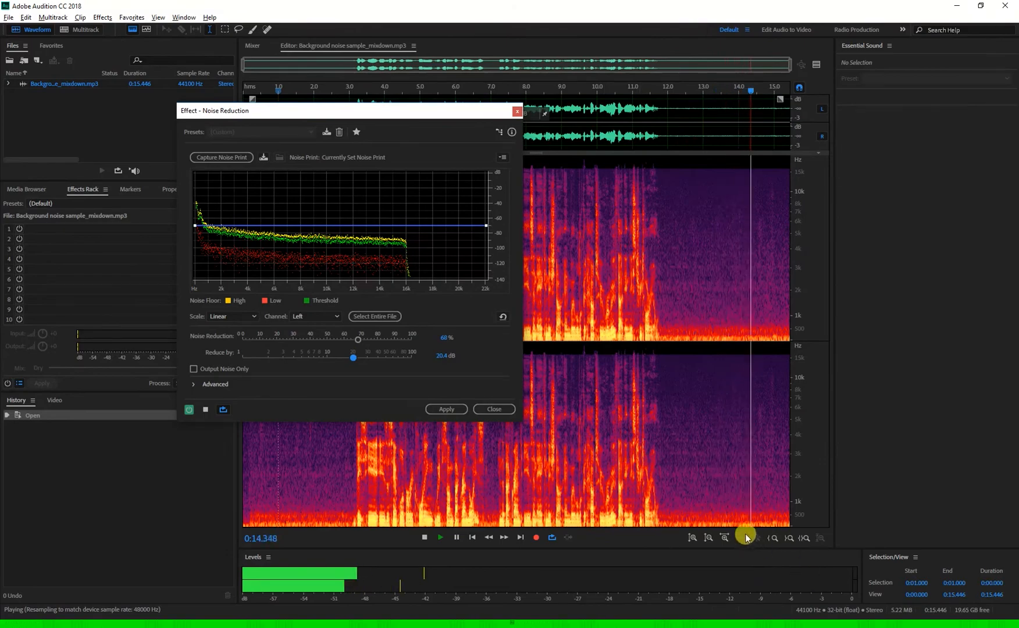
{"action": "left_click", "coordinate": [188, 410]}
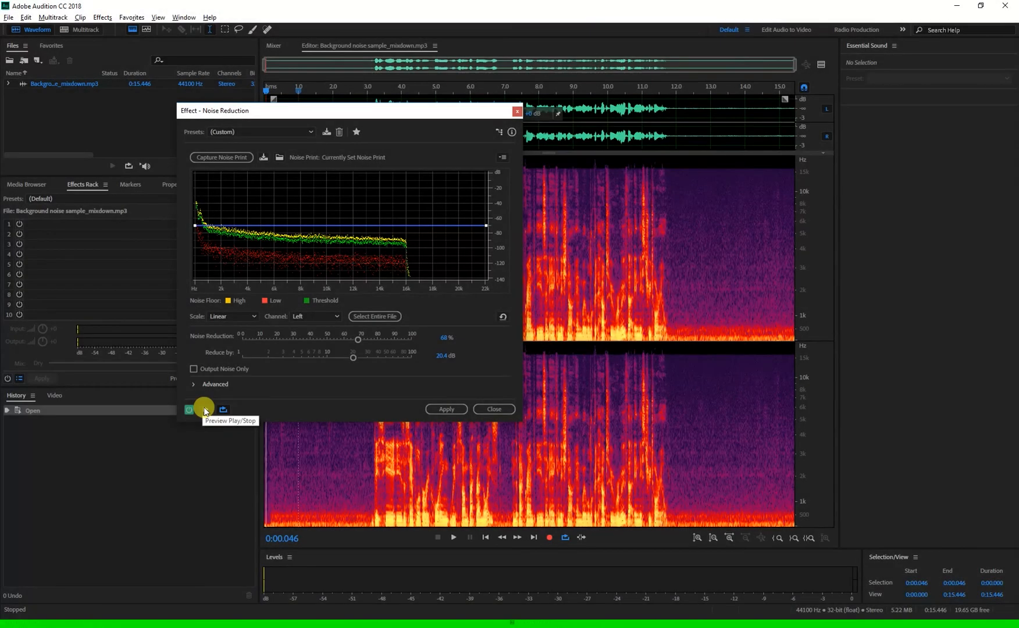
{"action": "mouse_move", "coordinate": [278, 446]}
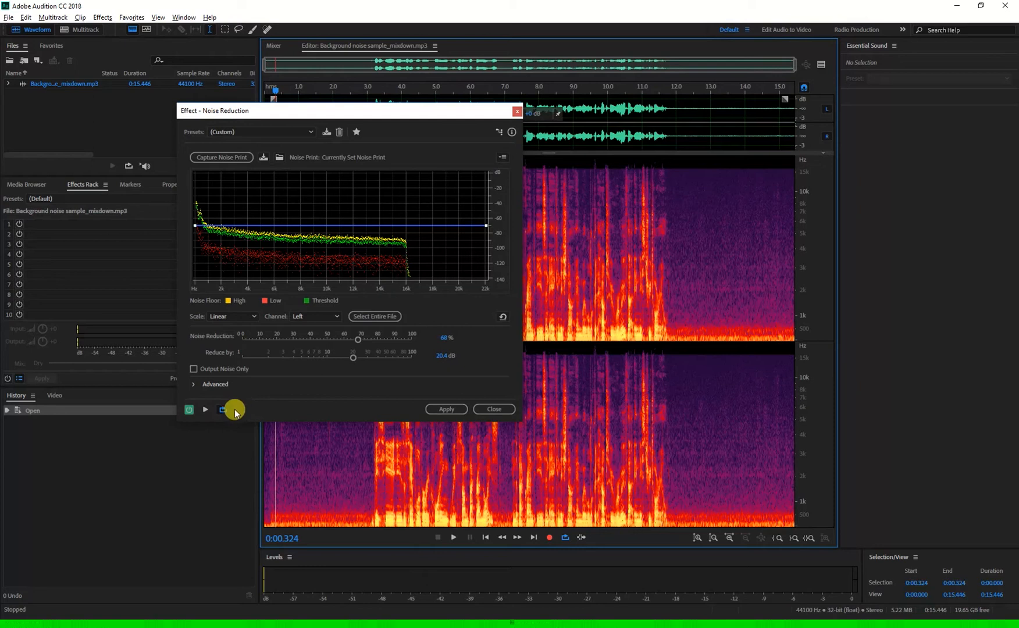
{"action": "mouse_move", "coordinate": [226, 410]}
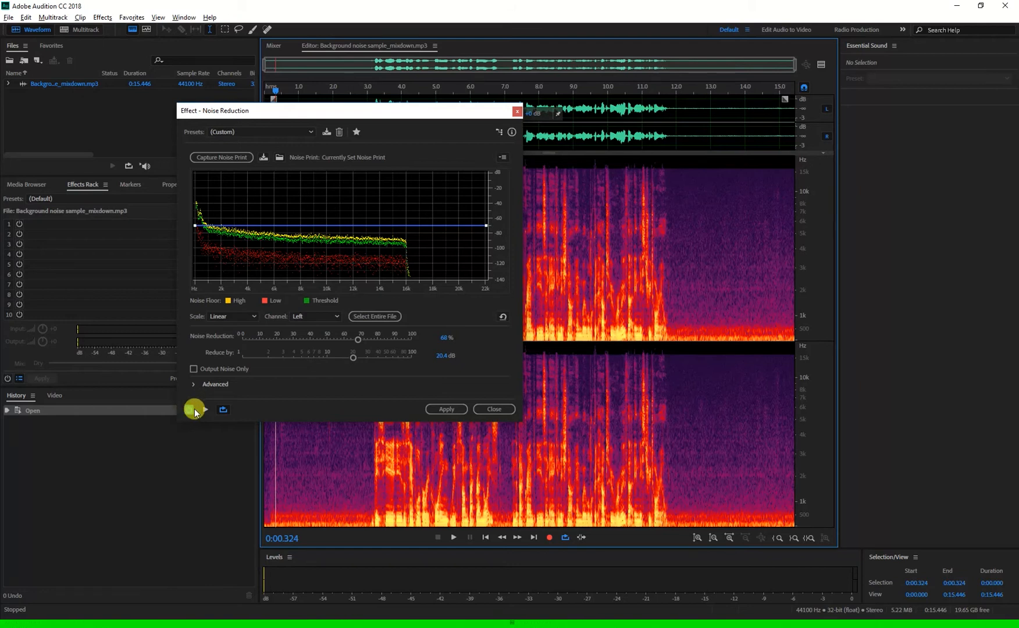
{"action": "mouse_move", "coordinate": [198, 410]}
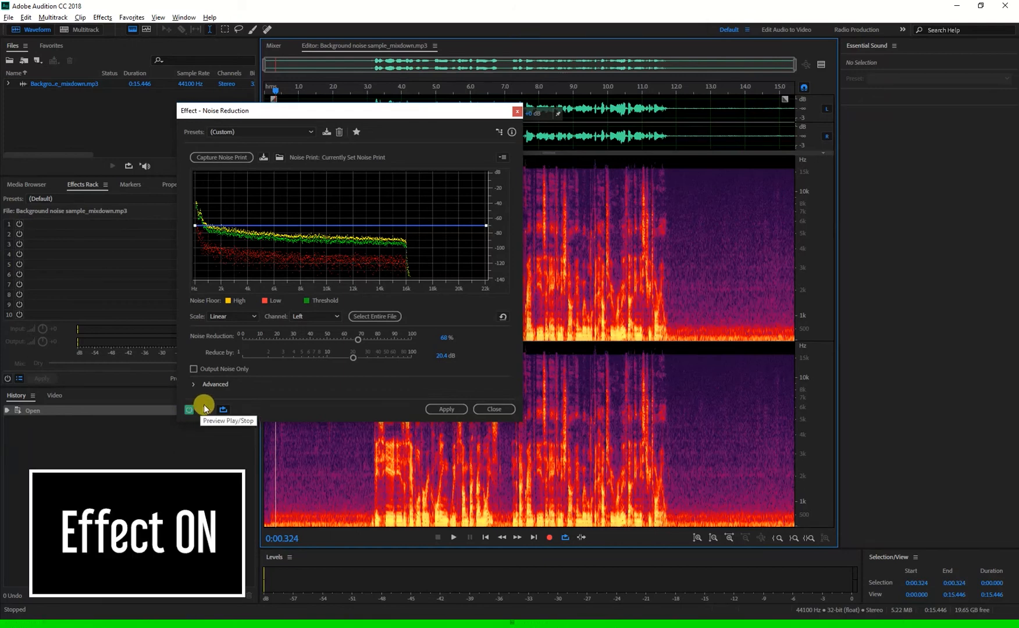
{"action": "left_click", "coordinate": [189, 409]}
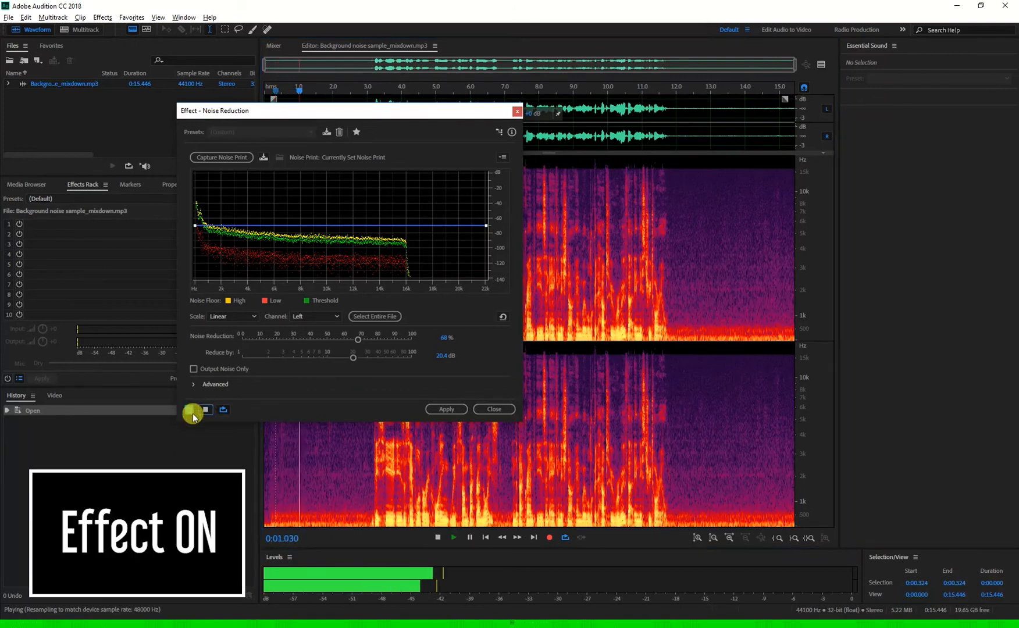
{"action": "left_click", "coordinate": [191, 409]}
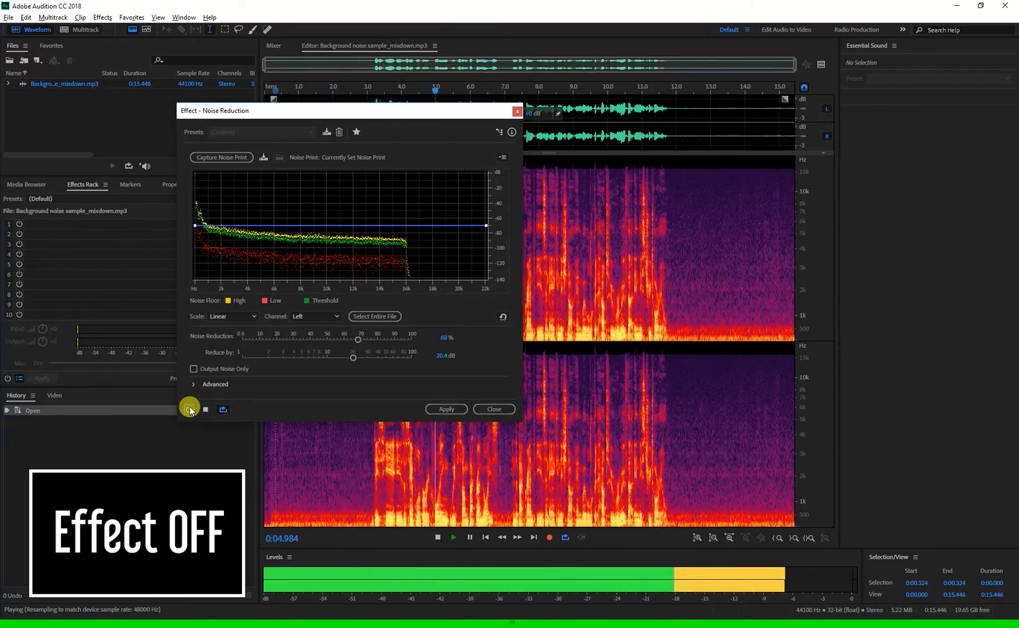
{"action": "left_click", "coordinate": [190, 410]}
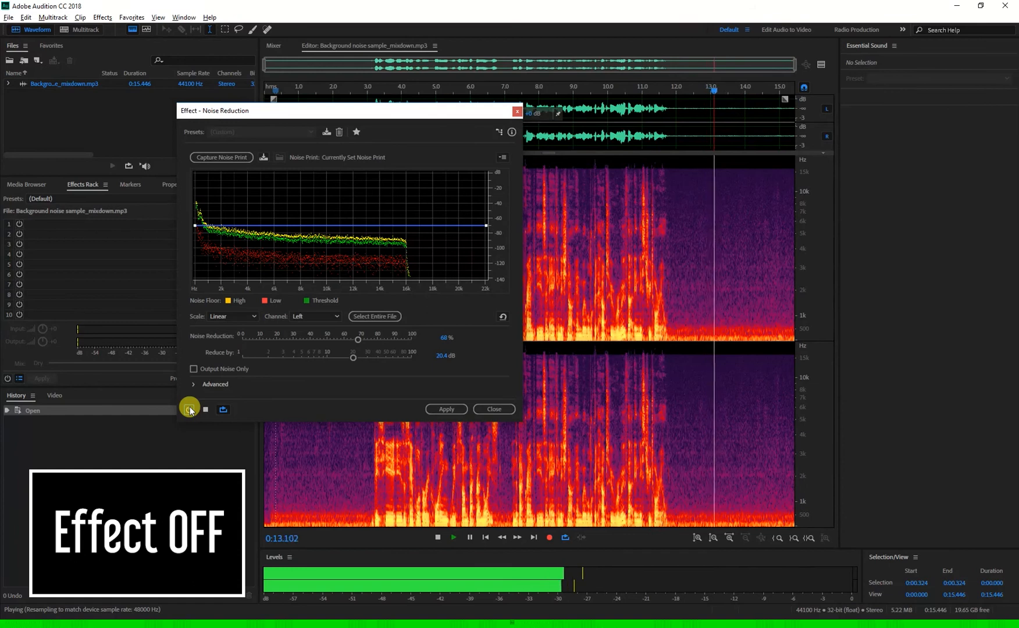
{"action": "left_click", "coordinate": [189, 410]}
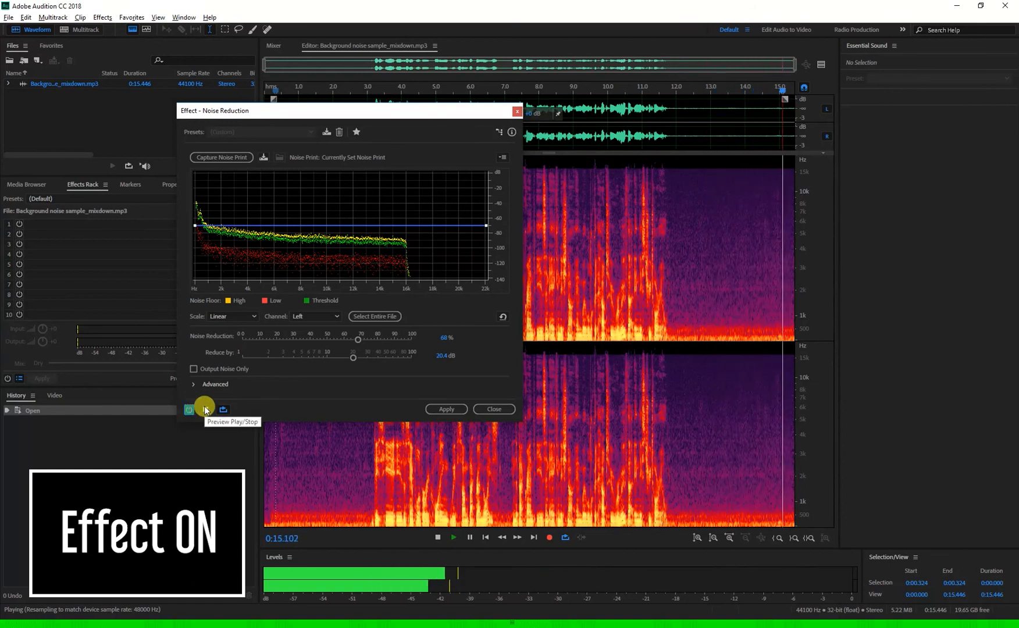
{"action": "left_click", "coordinate": [204, 409]}
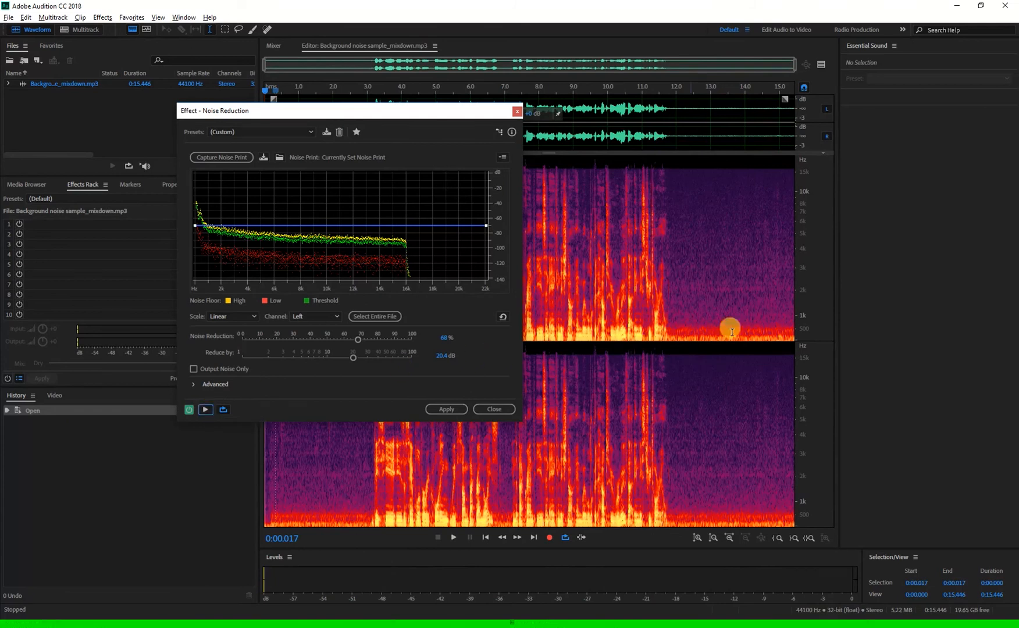
{"action": "mouse_move", "coordinate": [334, 349]}
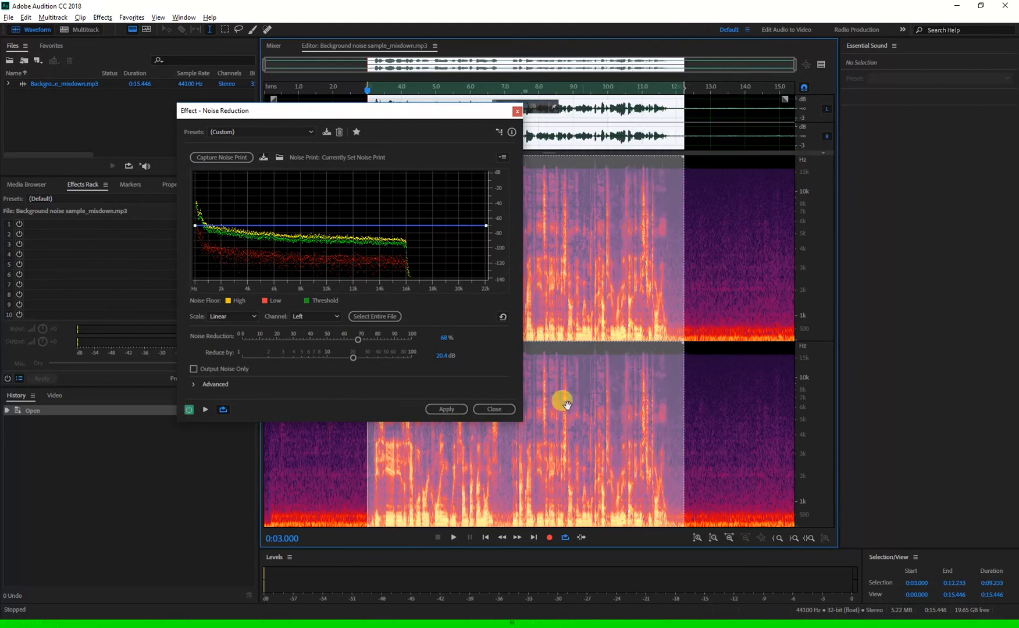
Step: Select the entire file from the Noise Reduction dialog, keeping 68% reduction and 20.4 dB
{"action": "left_click", "coordinate": [375, 317]}
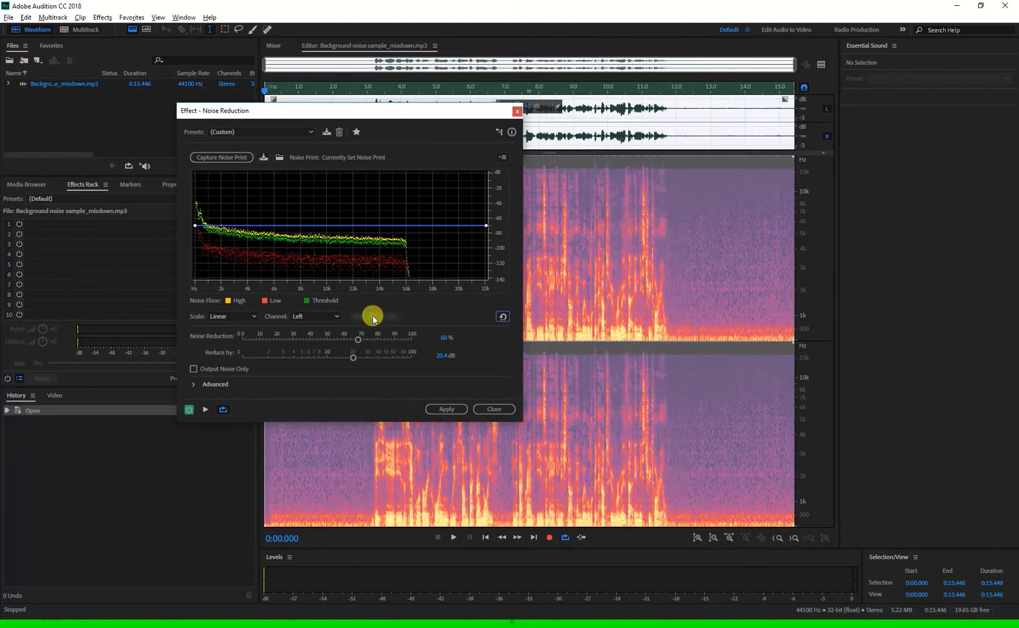
{"action": "mouse_move", "coordinate": [746, 434]}
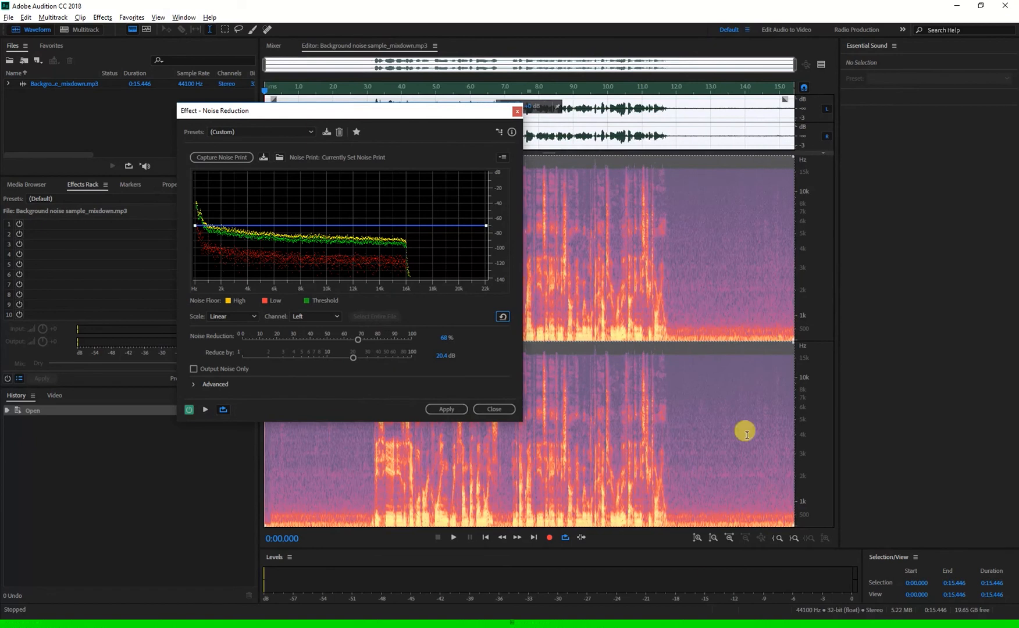
{"action": "mouse_move", "coordinate": [344, 465]}
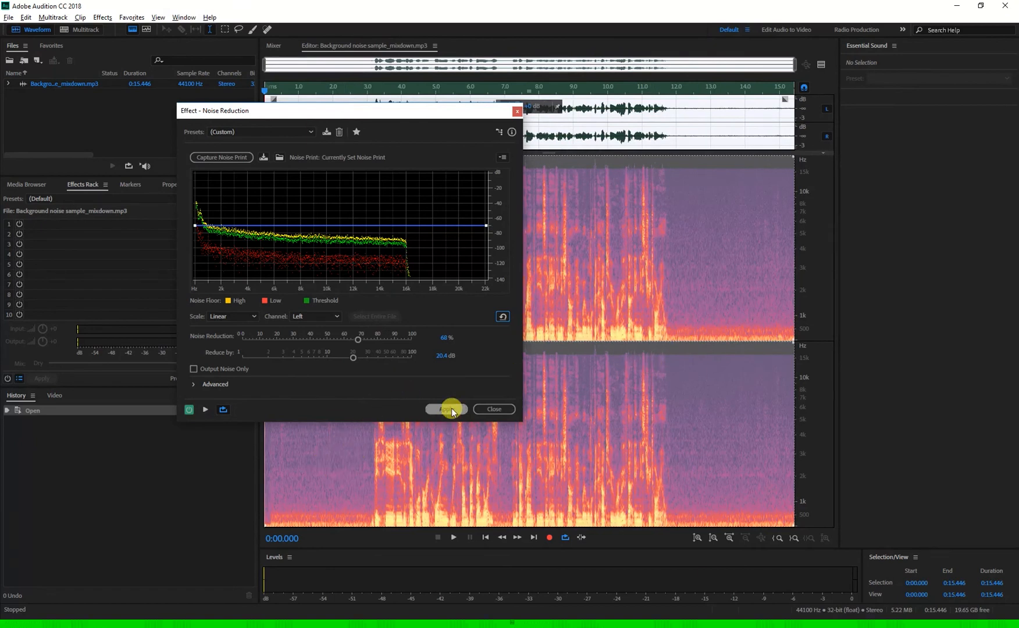
Step: Apply Noise Reduction to the whole recording, darkening the spectrogram's noise areas
{"action": "left_click", "coordinate": [445, 409]}
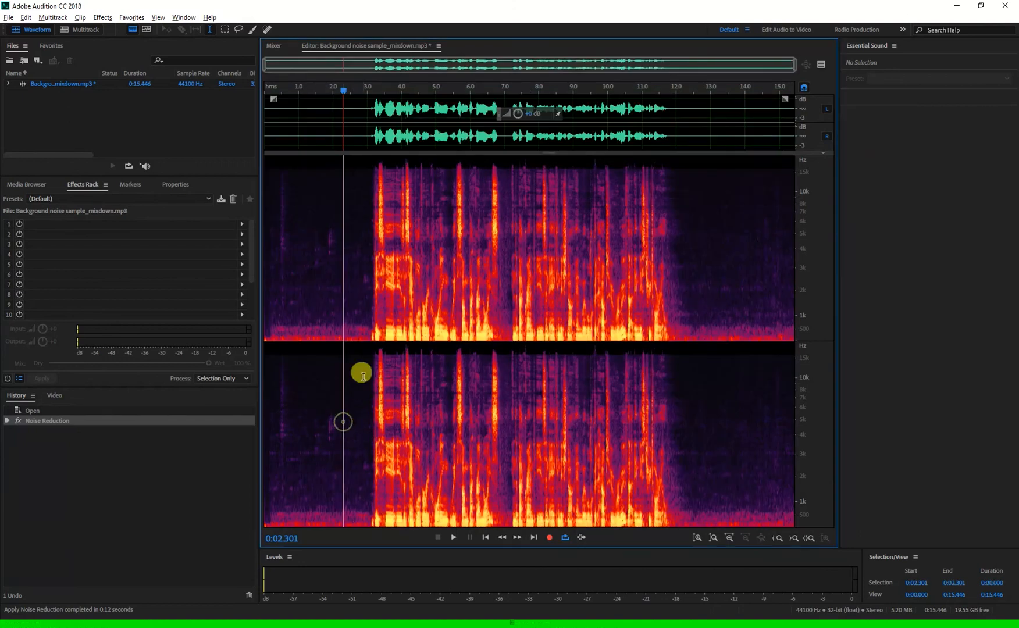
{"action": "mouse_move", "coordinate": [338, 235]}
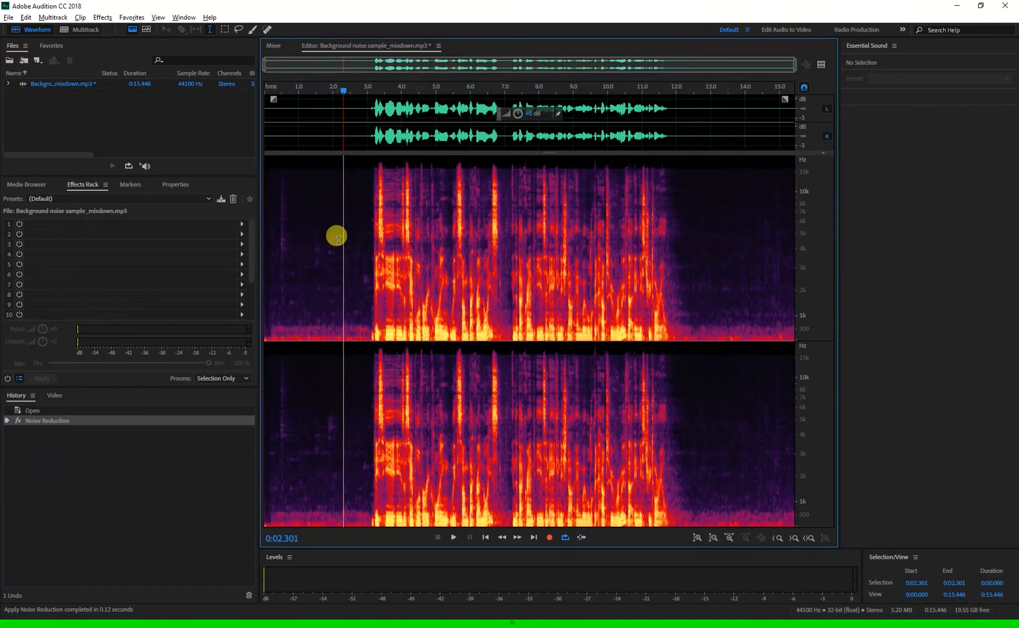
{"action": "mouse_move", "coordinate": [386, 254]}
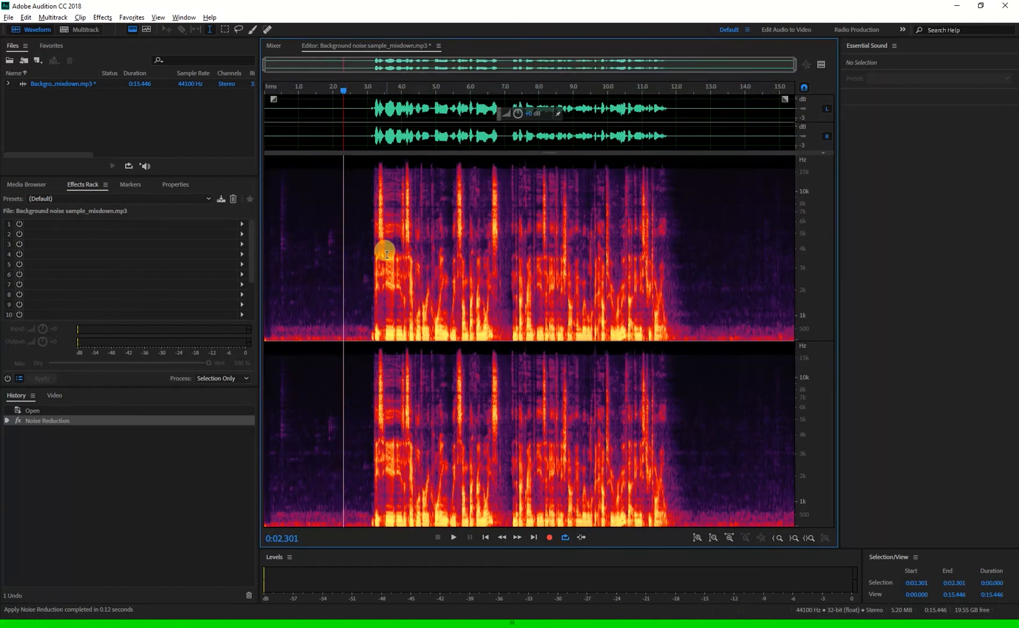